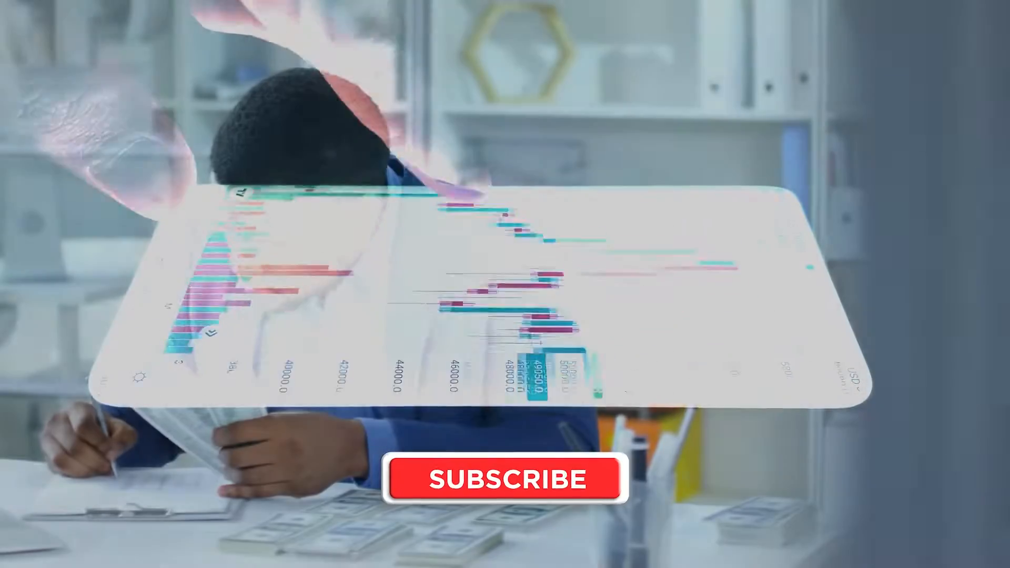
Switch the red SUBSCRIBE overlay to its grey SUBSCRIBED state over the office footage
click(504, 478)
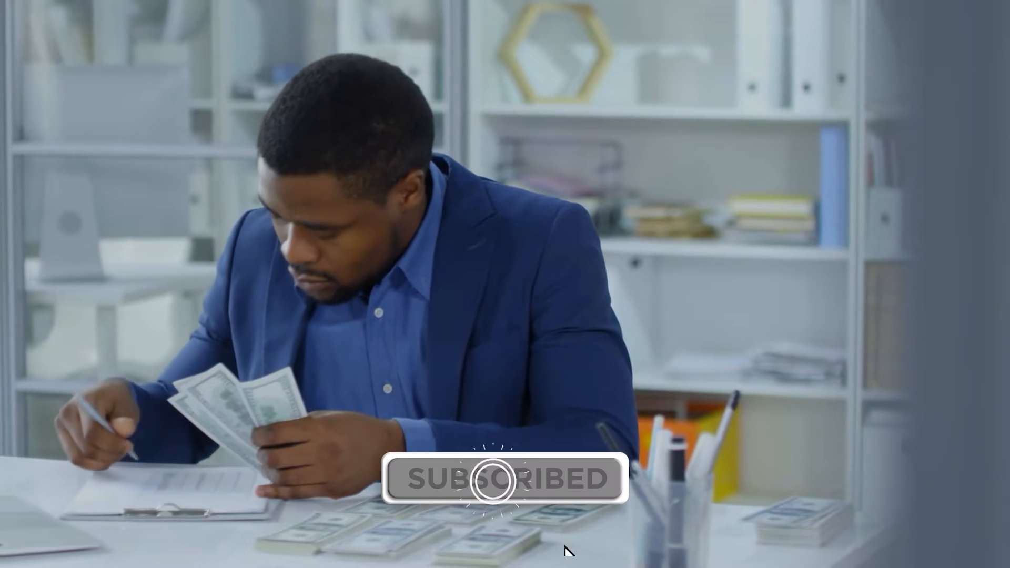